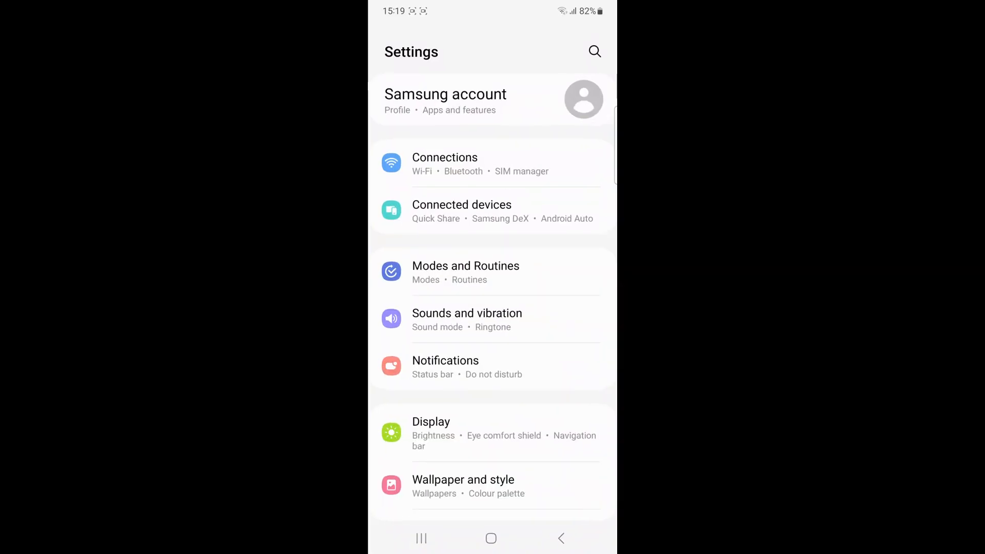
# Step: Clear Smart Switch's cache on its Storage page to 0 B, then go Home
pyautogui.scroll(-3)
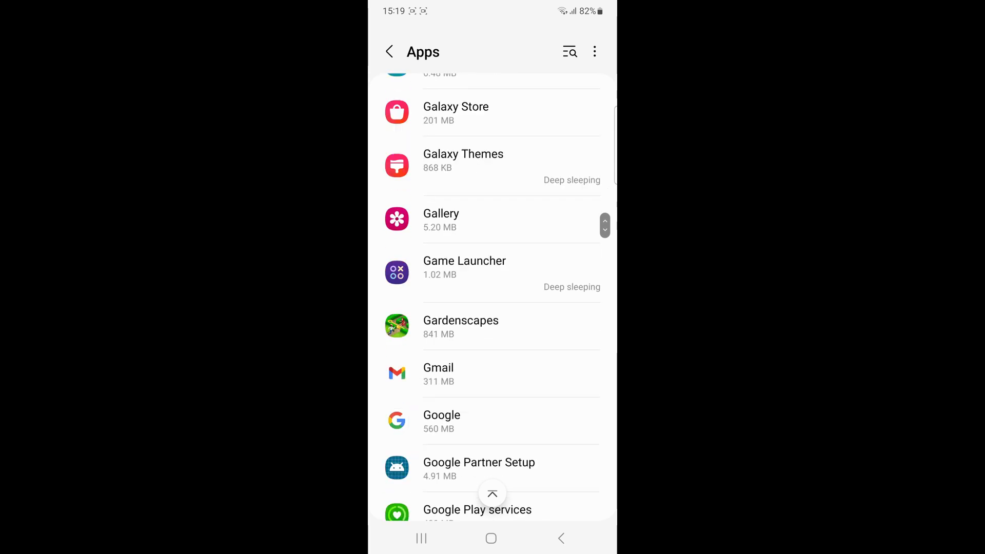
pyautogui.scroll(-3)
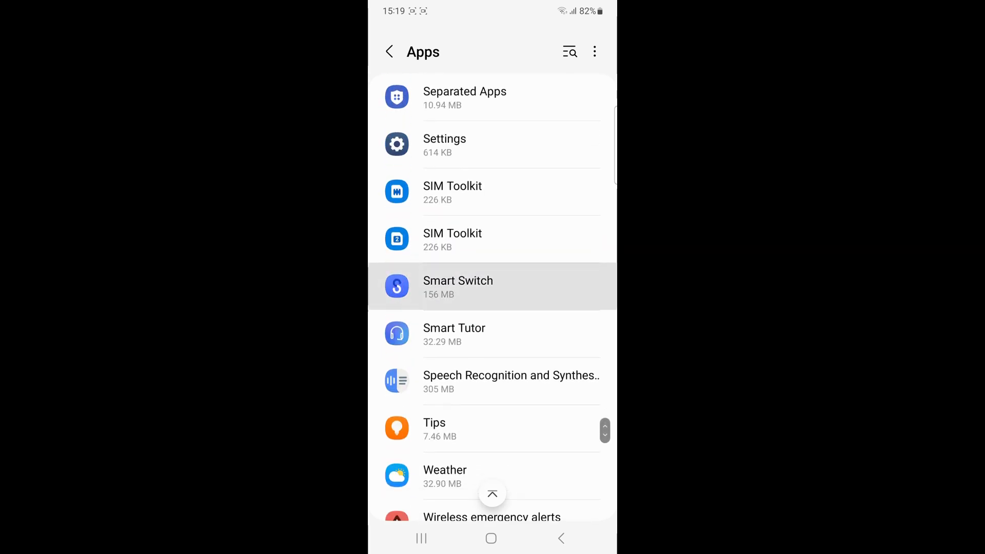
pyautogui.click(458, 286)
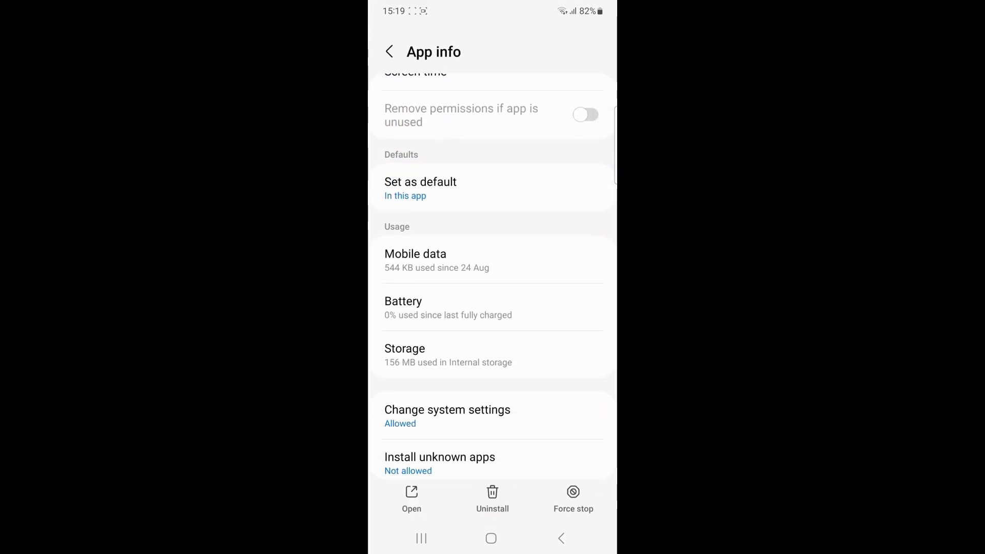
pyautogui.click(405, 356)
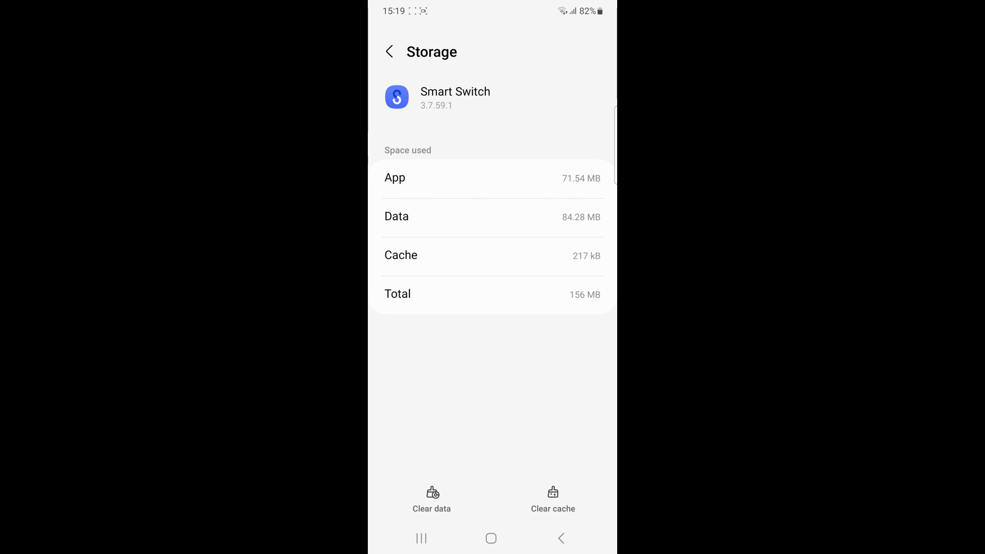
pyautogui.click(554, 499)
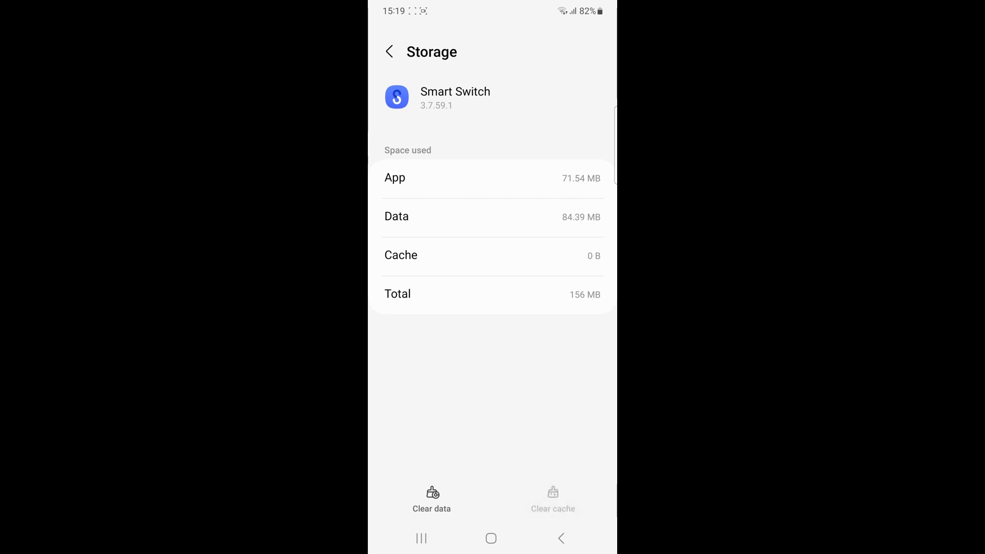
pyautogui.click(432, 499)
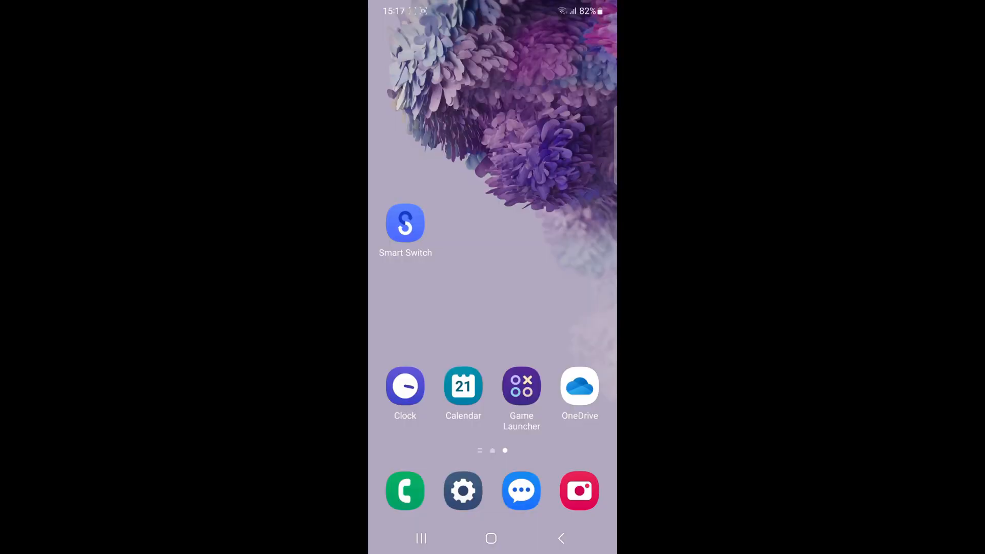
# Step: Scroll the installed apps list to Smart Switch and review its allowed permissions
pyautogui.click(463, 491)
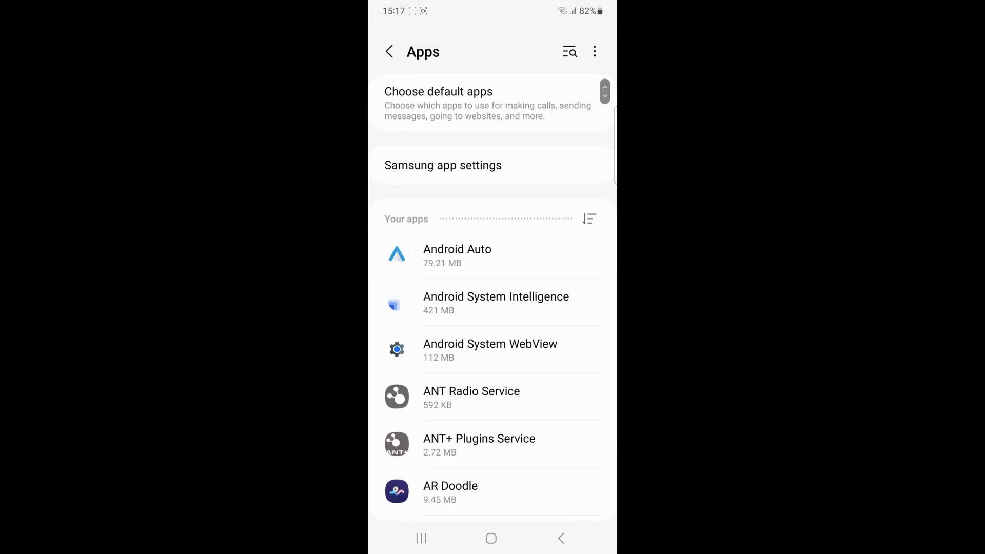
pyautogui.scroll(-3)
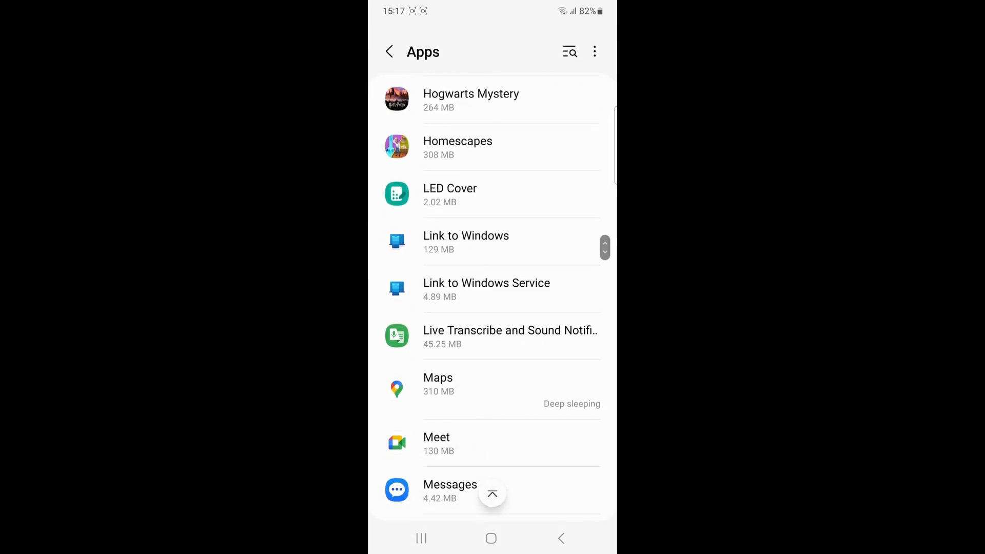
pyautogui.scroll(-3)
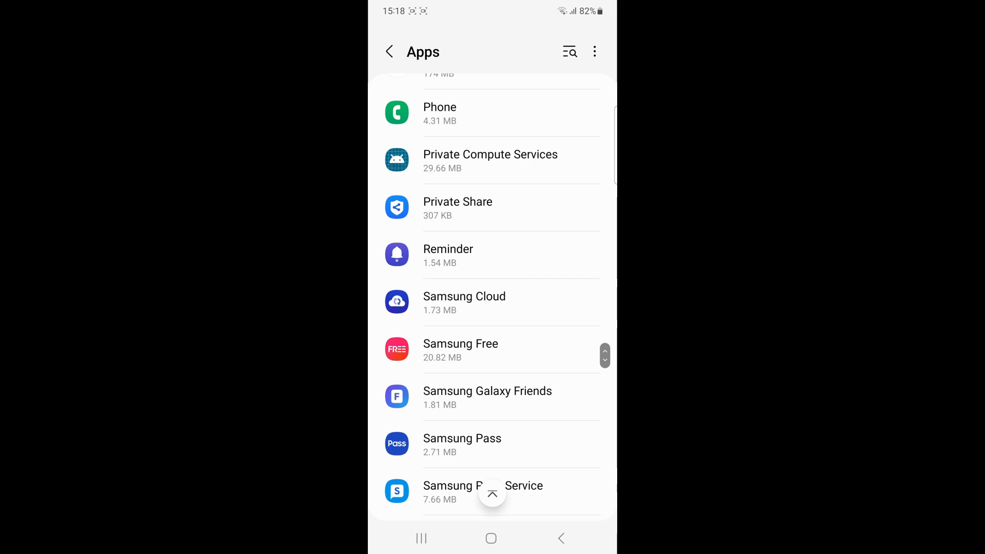
pyautogui.scroll(-3)
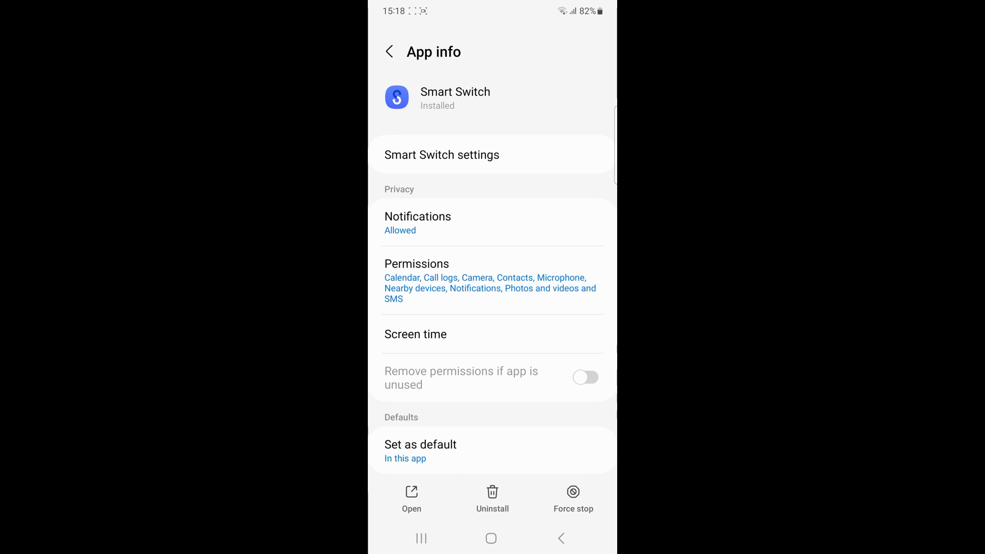
pyautogui.click(417, 264)
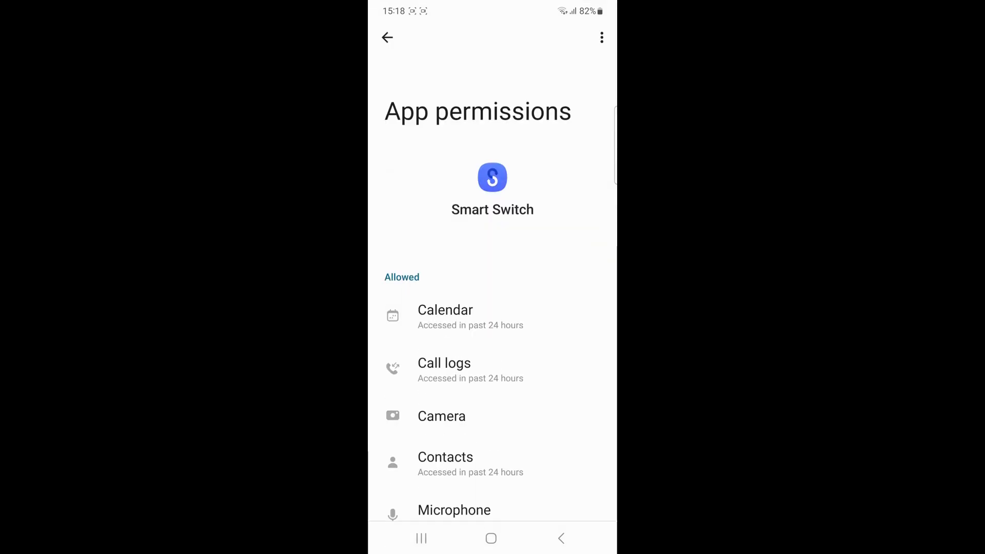
pyautogui.scroll(-3)
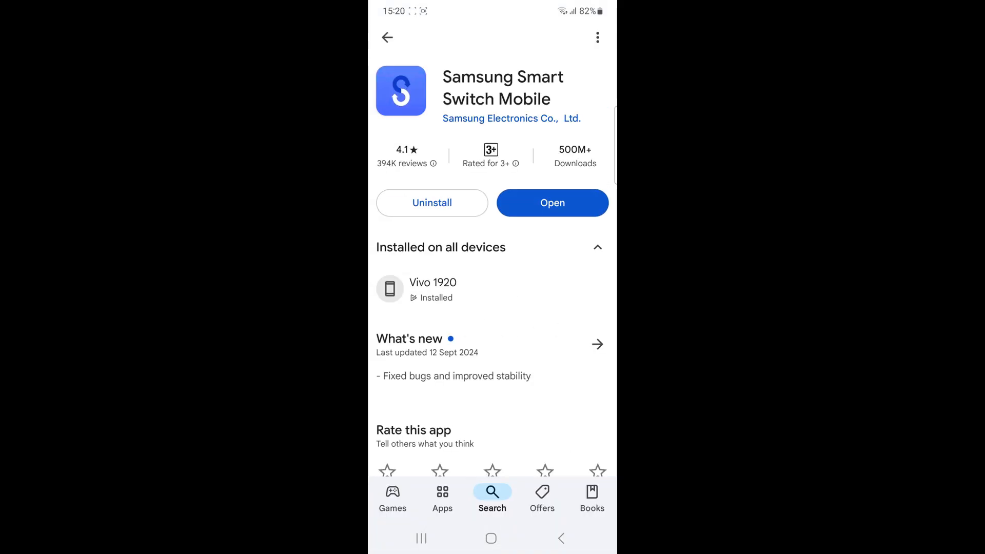
# Step: Uninstall Samsung Smart Switch Mobile from its Play Store page and tap Install again
pyautogui.click(432, 202)
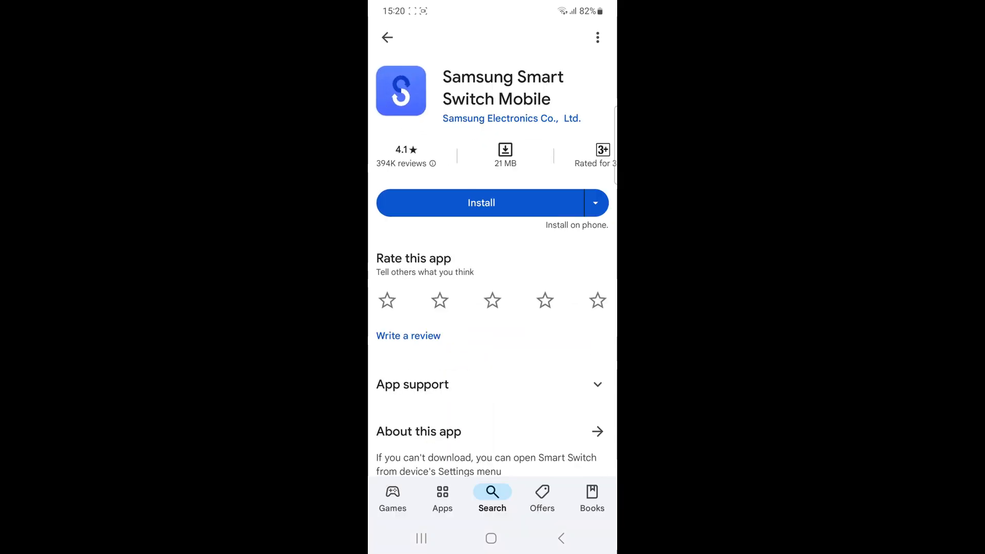
pyautogui.click(482, 202)
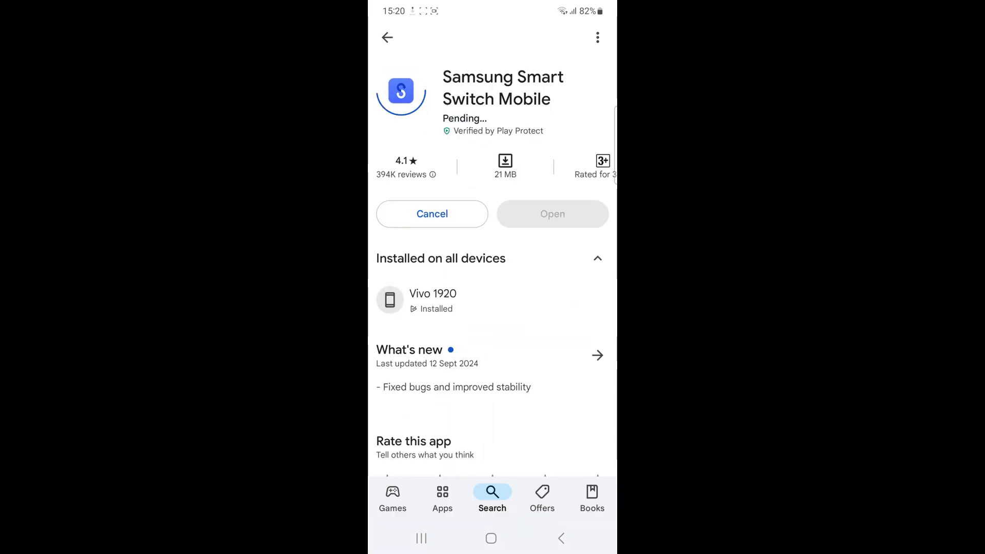